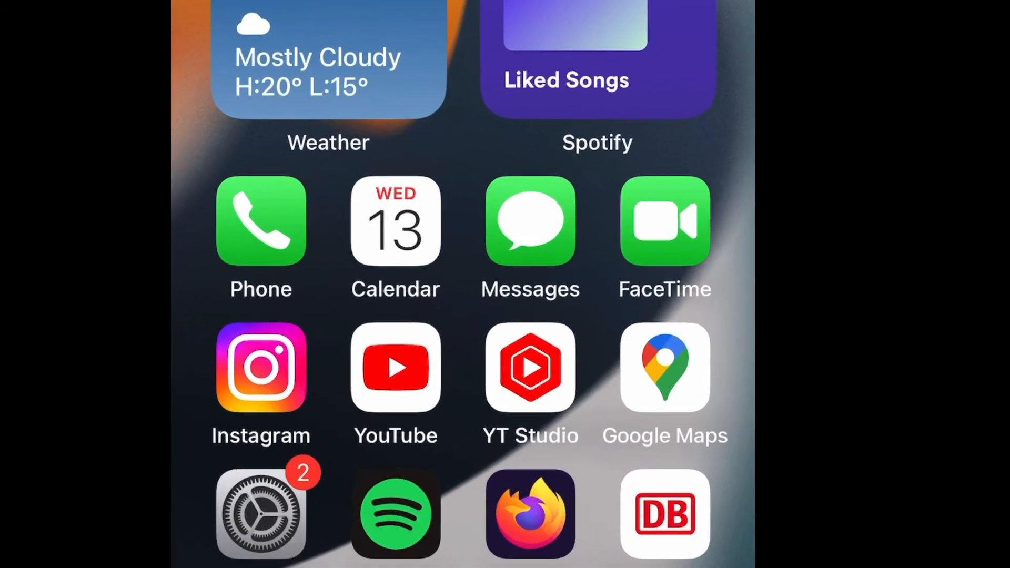
Open Messages from the Home Screen into a conversation ready for typing
{"action": "left_click", "coordinate": [529, 222]}
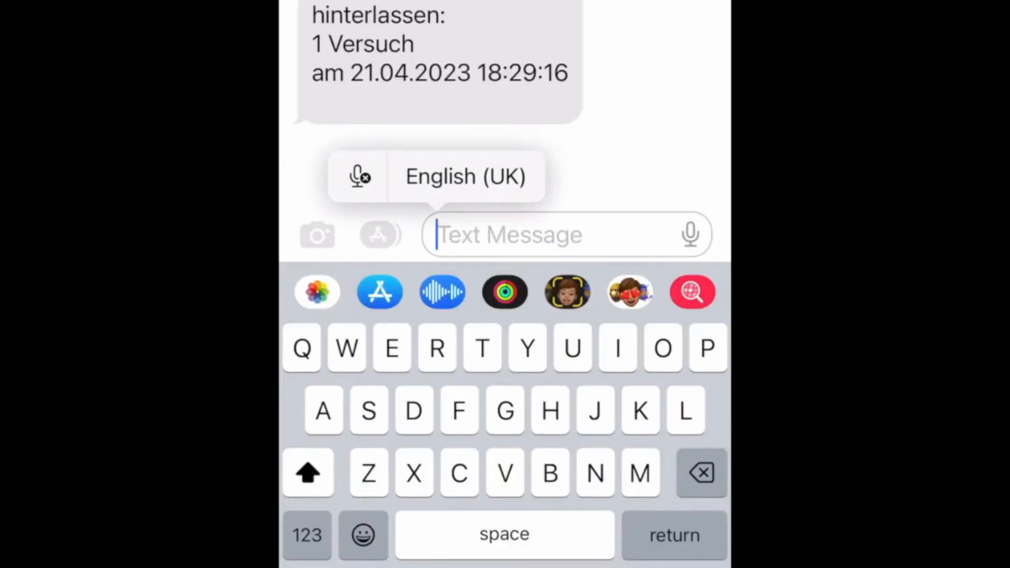
Dictate a test sentence ('Add value... that it is not actually') into the message draft
{"action": "type", "text": "Add value"}
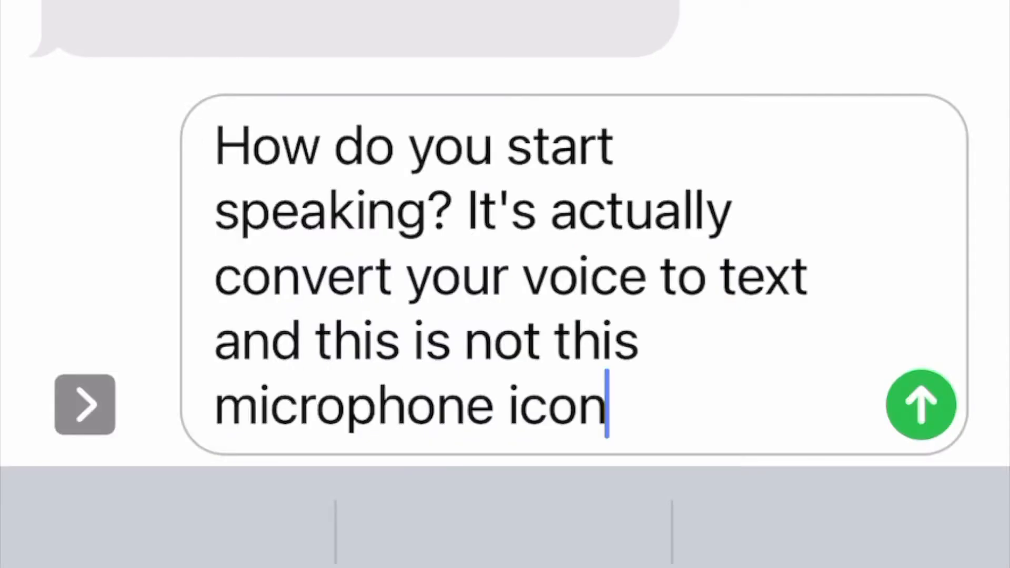
{"action": "type", "text": "that it is not actually"}
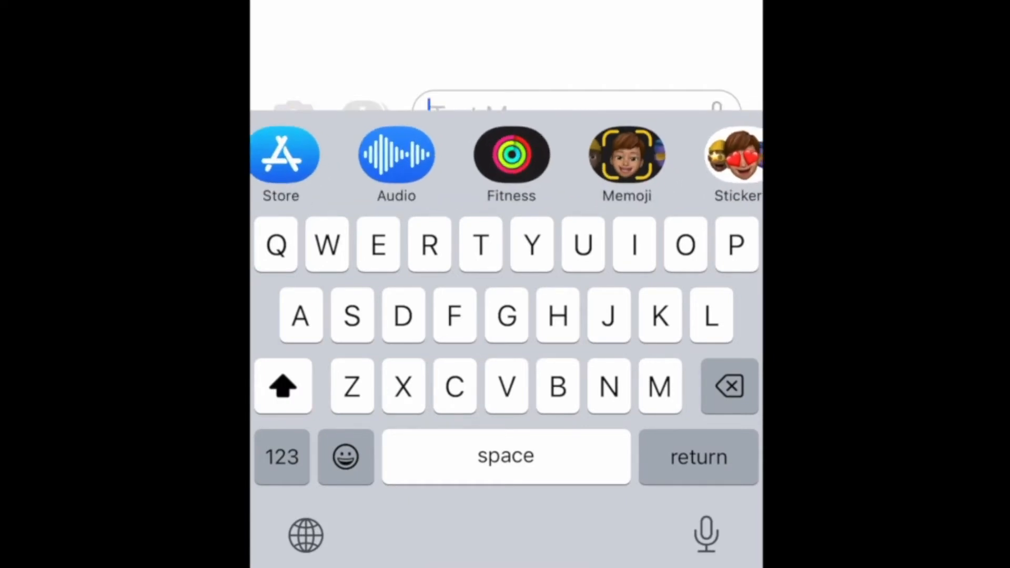
Show the audio recorder in the conversation, then return to the Home Screen
{"action": "left_click", "coordinate": [395, 154]}
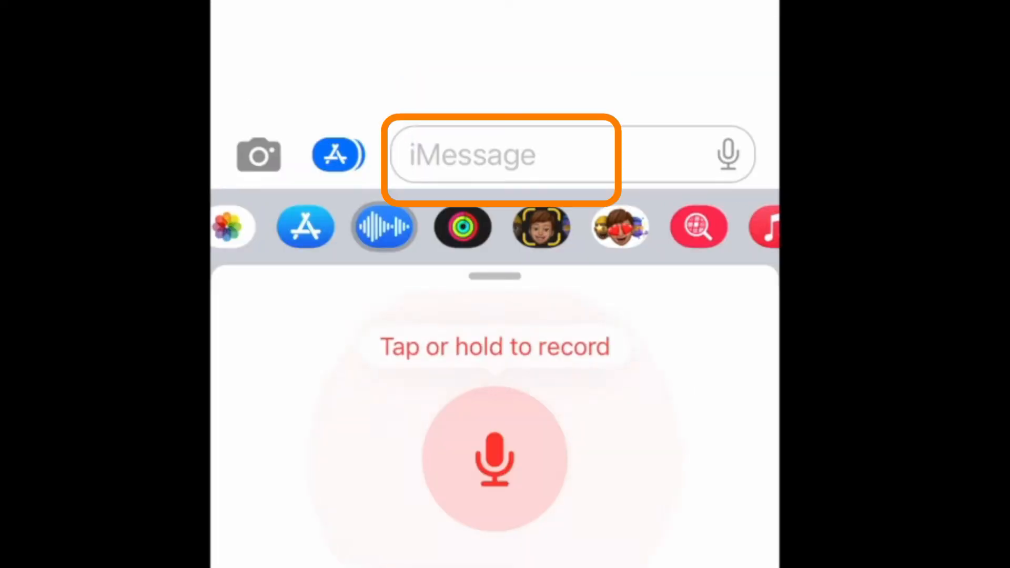
{"action": "left_click", "coordinate": [493, 463]}
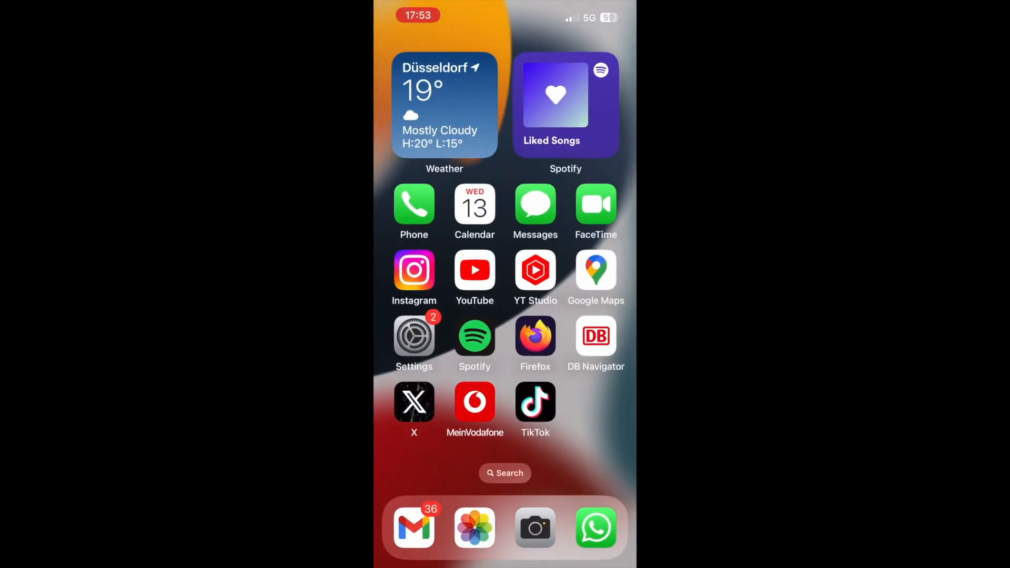
Switch iMessage on in Settings > Messages and go back to the Home Screen
{"action": "left_click", "coordinate": [414, 337]}
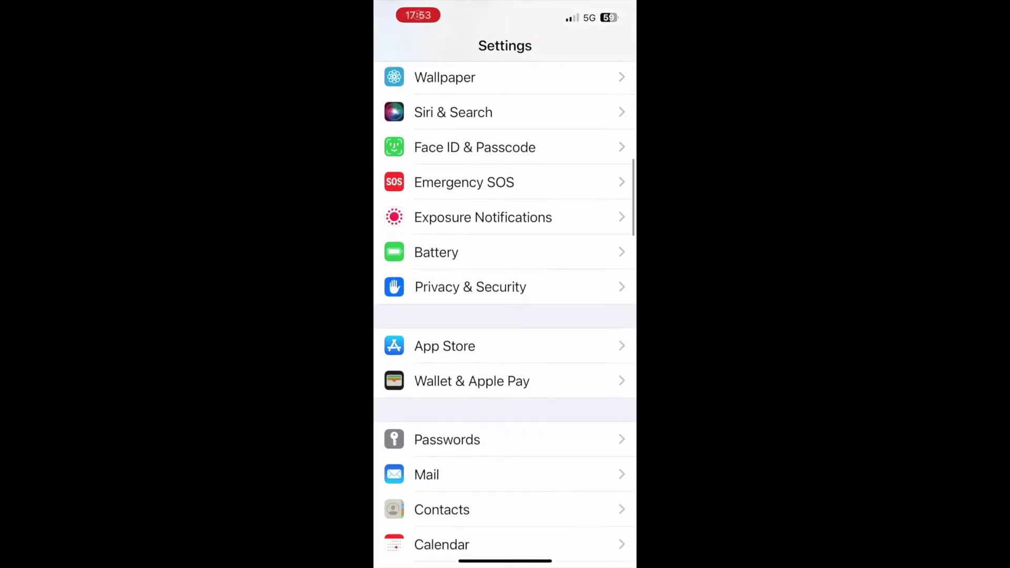
{"action": "scroll", "scroll_direction": "down", "scroll_amount": 3}
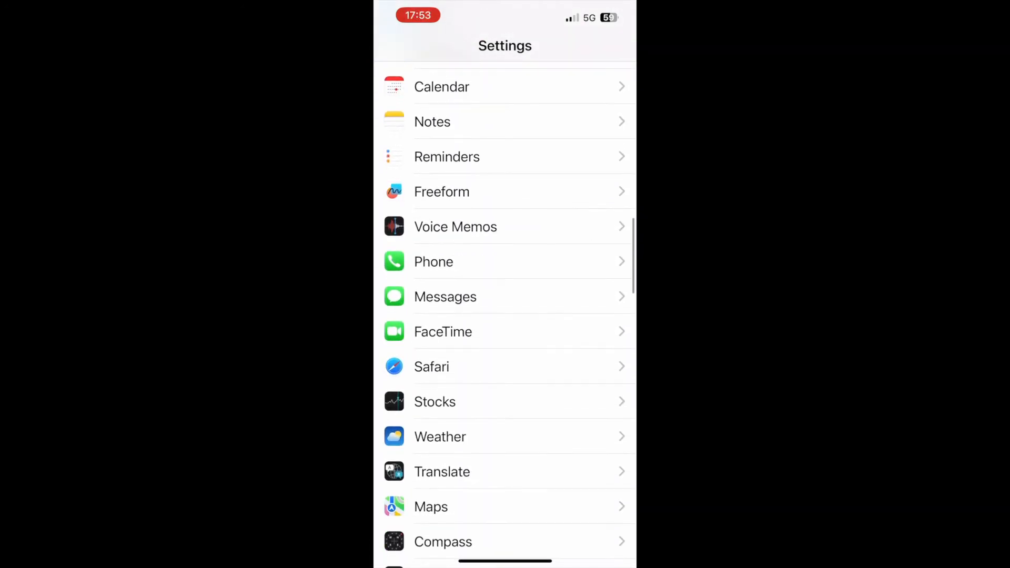
{"action": "left_click", "coordinate": [445, 296]}
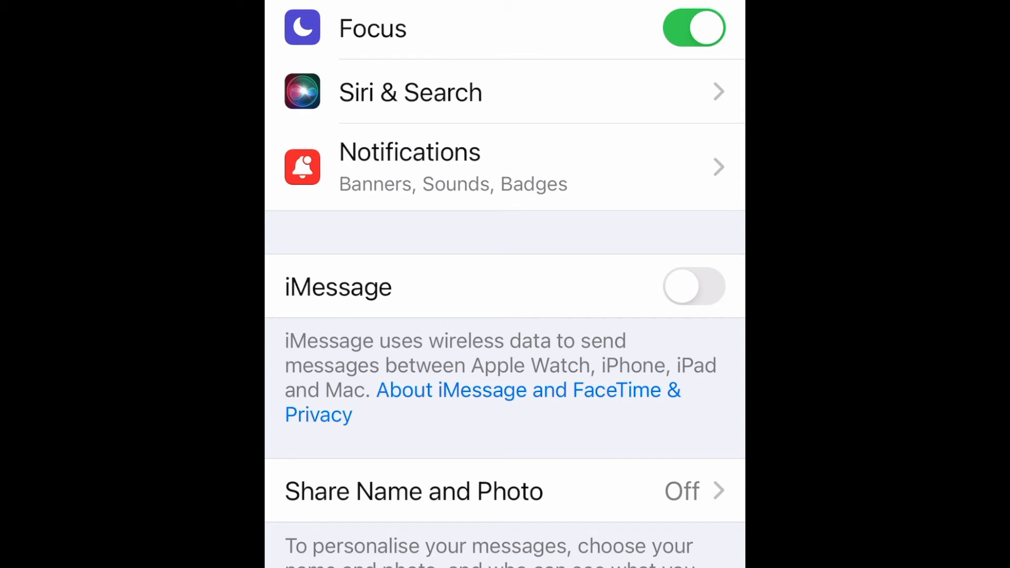
{"action": "left_click", "coordinate": [694, 286]}
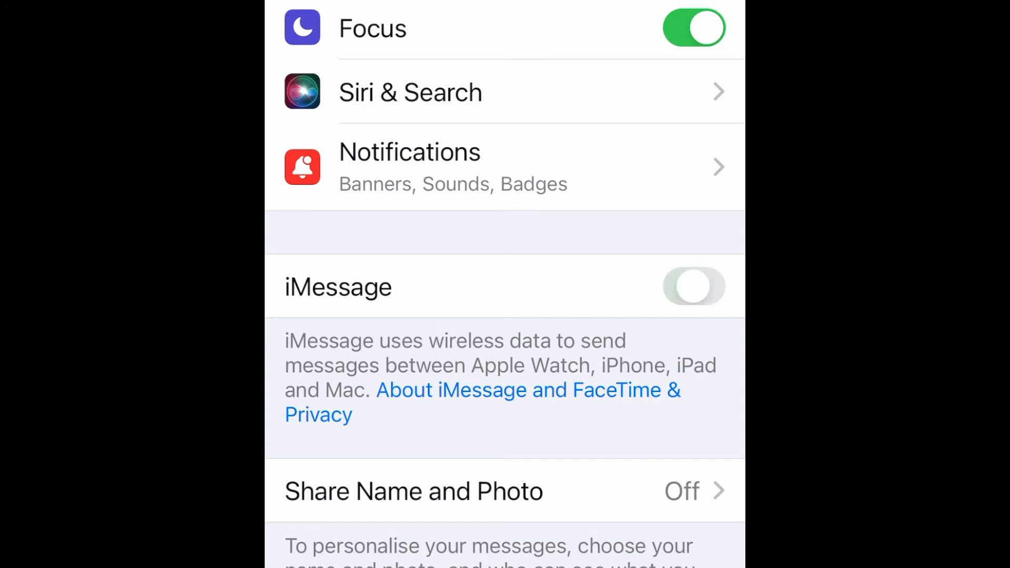
{"action": "left_click", "coordinate": [693, 287]}
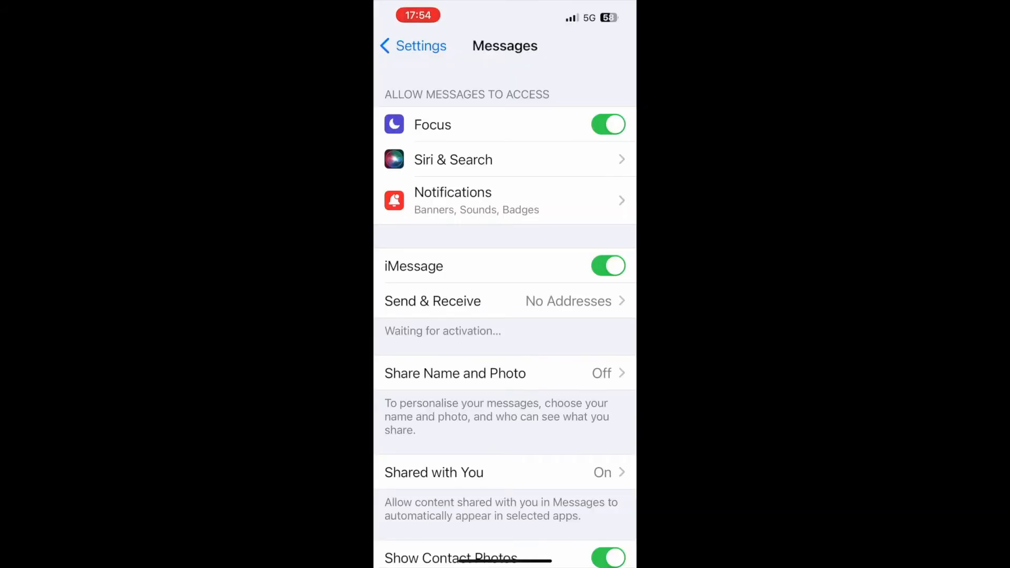
{"action": "key", "text": "home"}
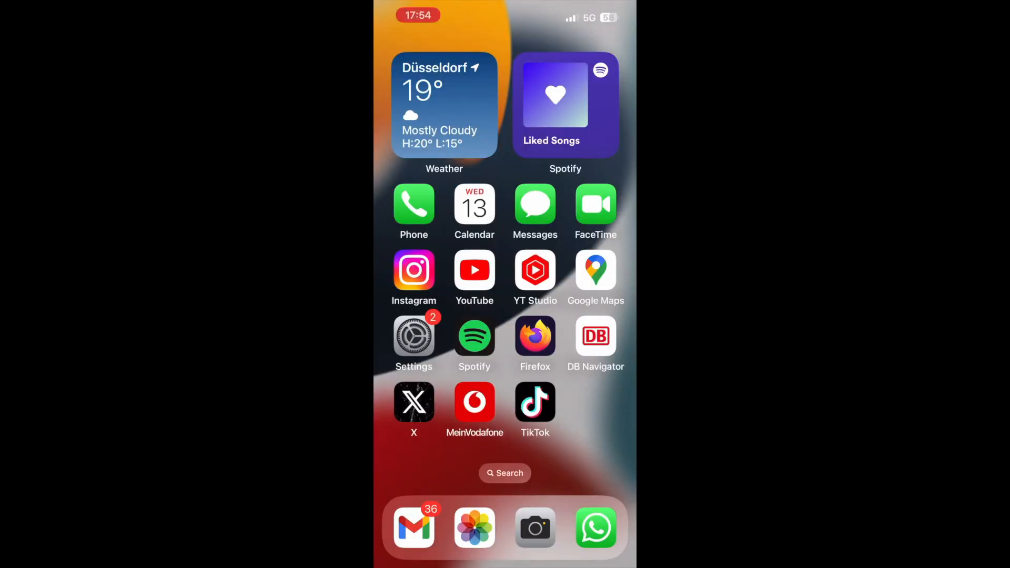
Reopen the same conversation in Messages and show the audio recorder panel
{"action": "left_click", "coordinate": [535, 204]}
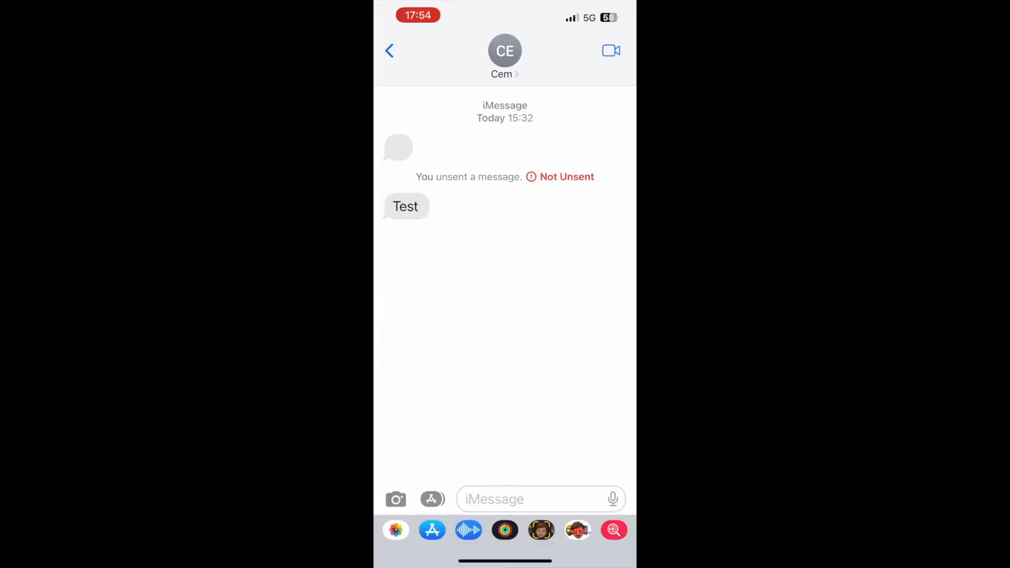
{"action": "left_click", "coordinate": [529, 499]}
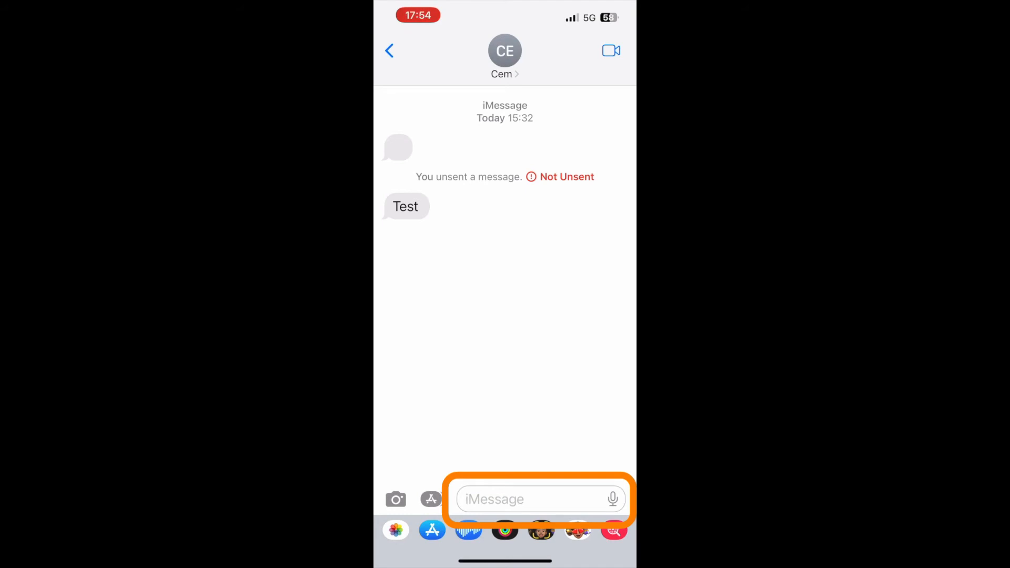
{"action": "left_click", "coordinate": [529, 499]}
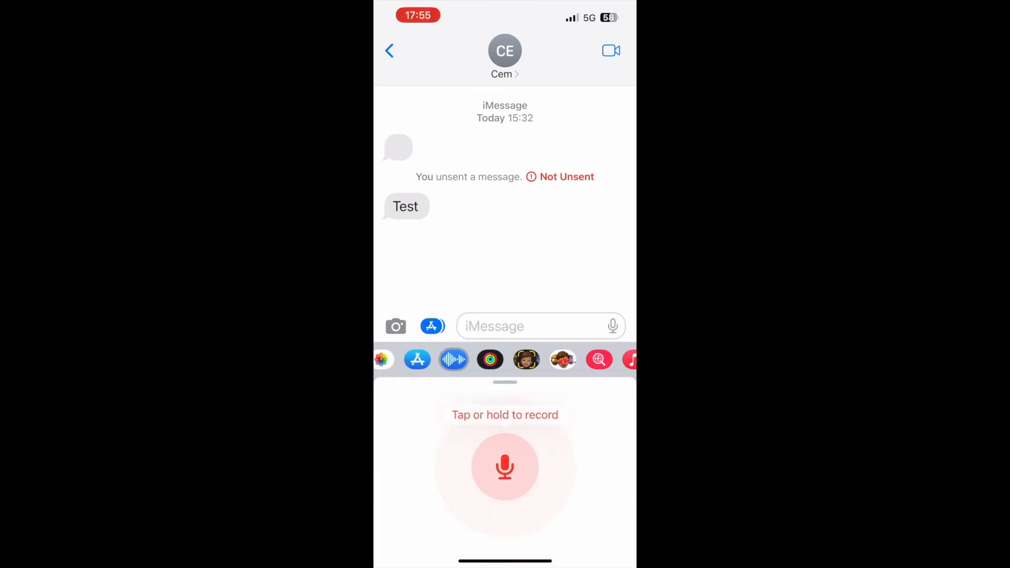
{"action": "left_click", "coordinate": [505, 467]}
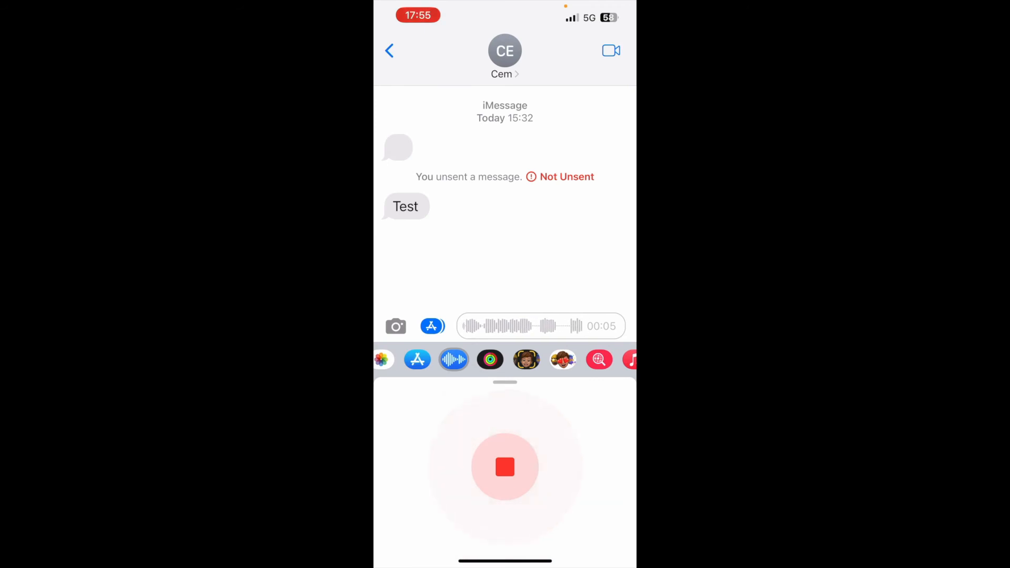
{"action": "left_click", "coordinate": [505, 467]}
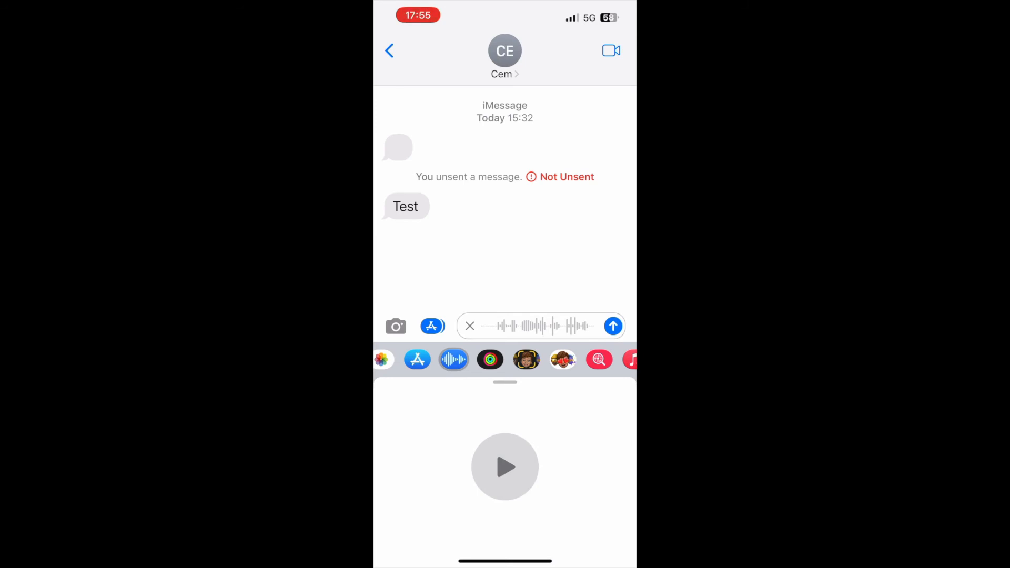
{"action": "left_click", "coordinate": [505, 468]}
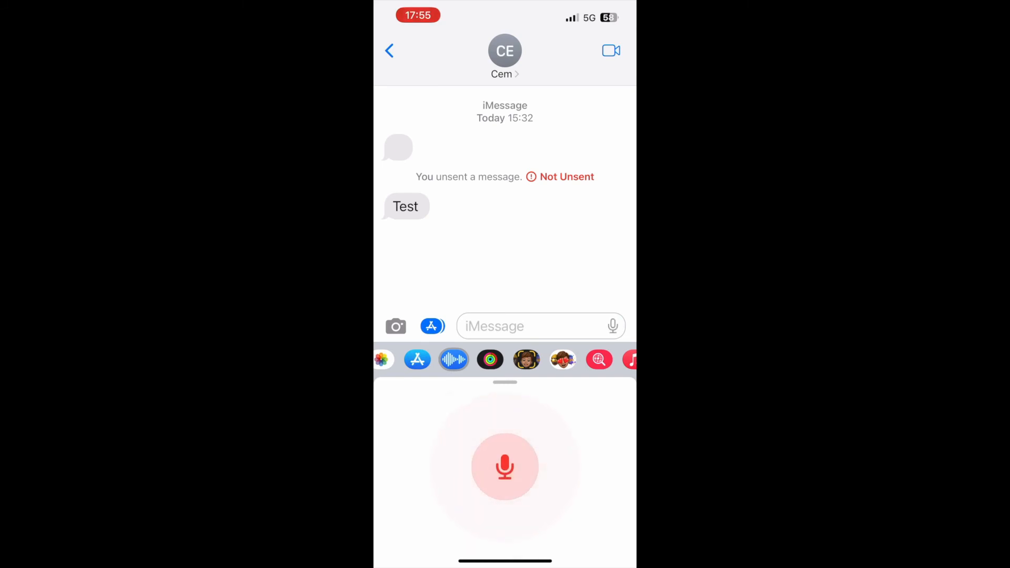
Record a roughly five-second voice clip and send it so it shows as delivered
{"action": "left_click", "coordinate": [505, 467]}
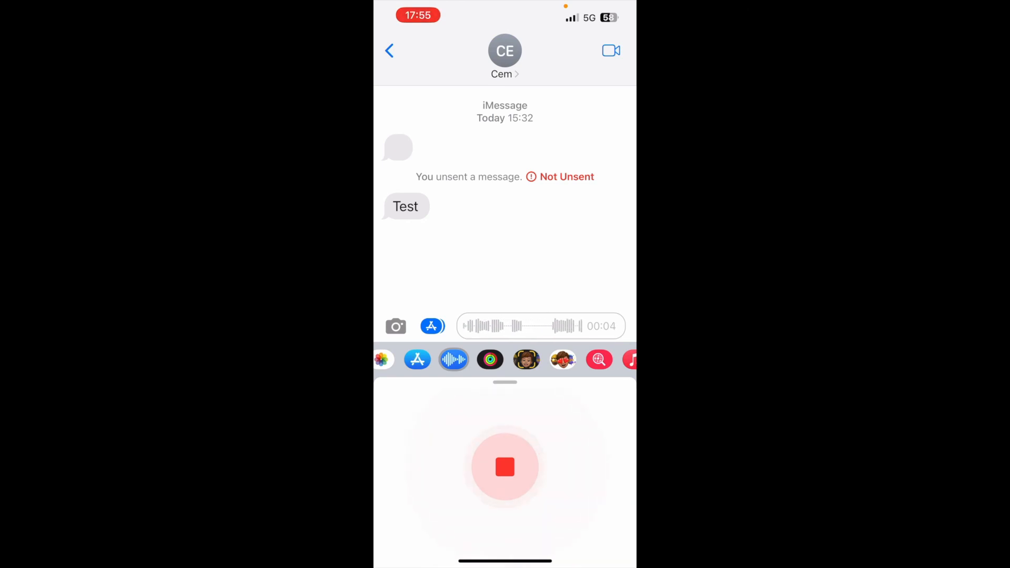
{"action": "left_click", "coordinate": [505, 467]}
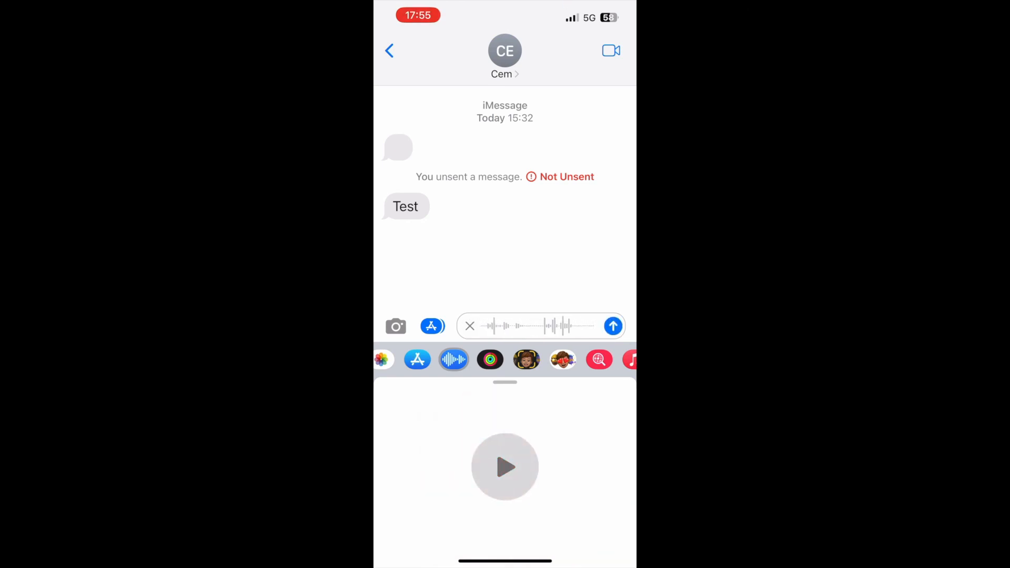
{"action": "left_click", "coordinate": [612, 326]}
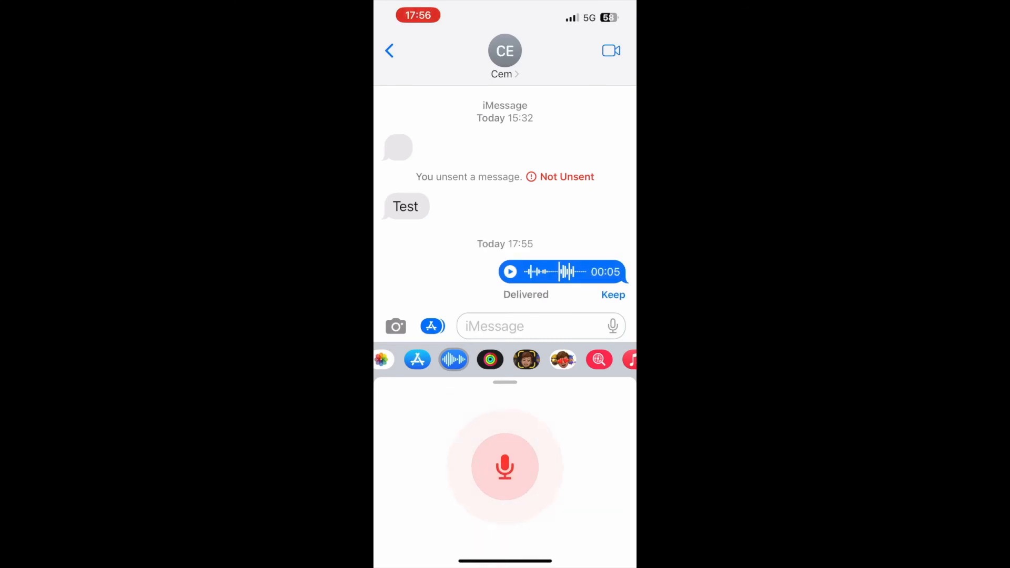